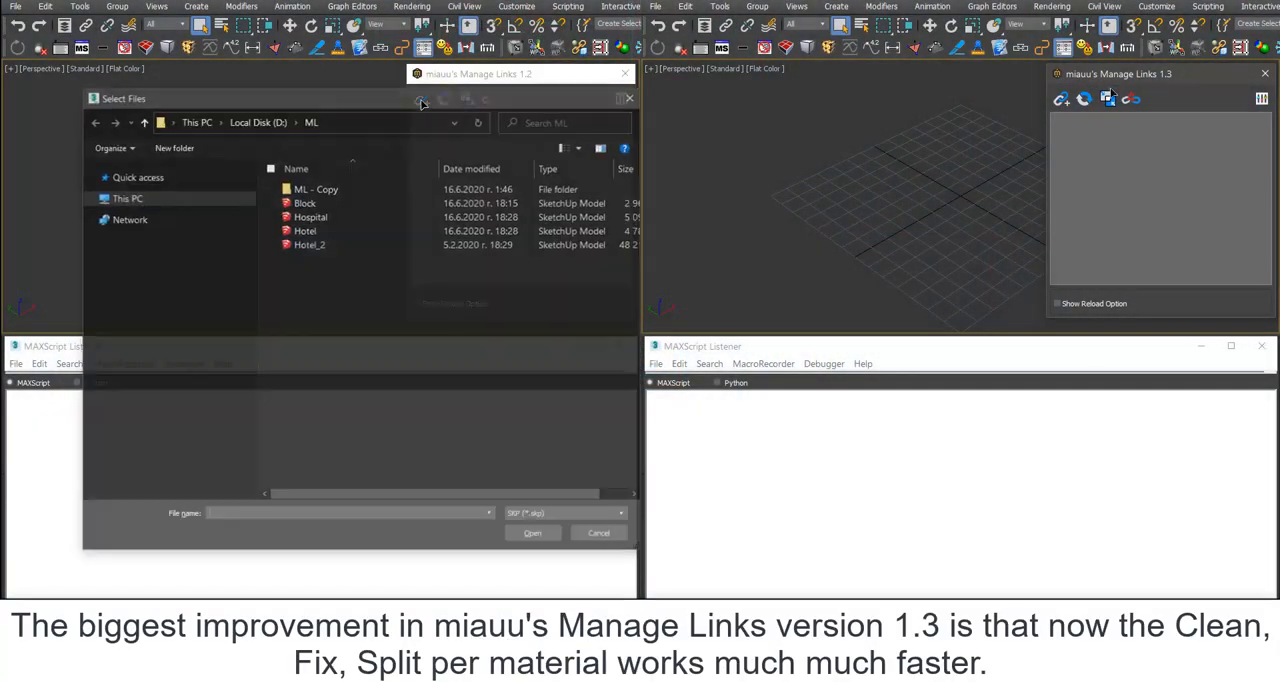
Choose Block.skp in both versions and enable Import Cameras (SketchUp) in miauu's Manage Links Options
{"action": "left_click", "coordinate": [304, 202]}
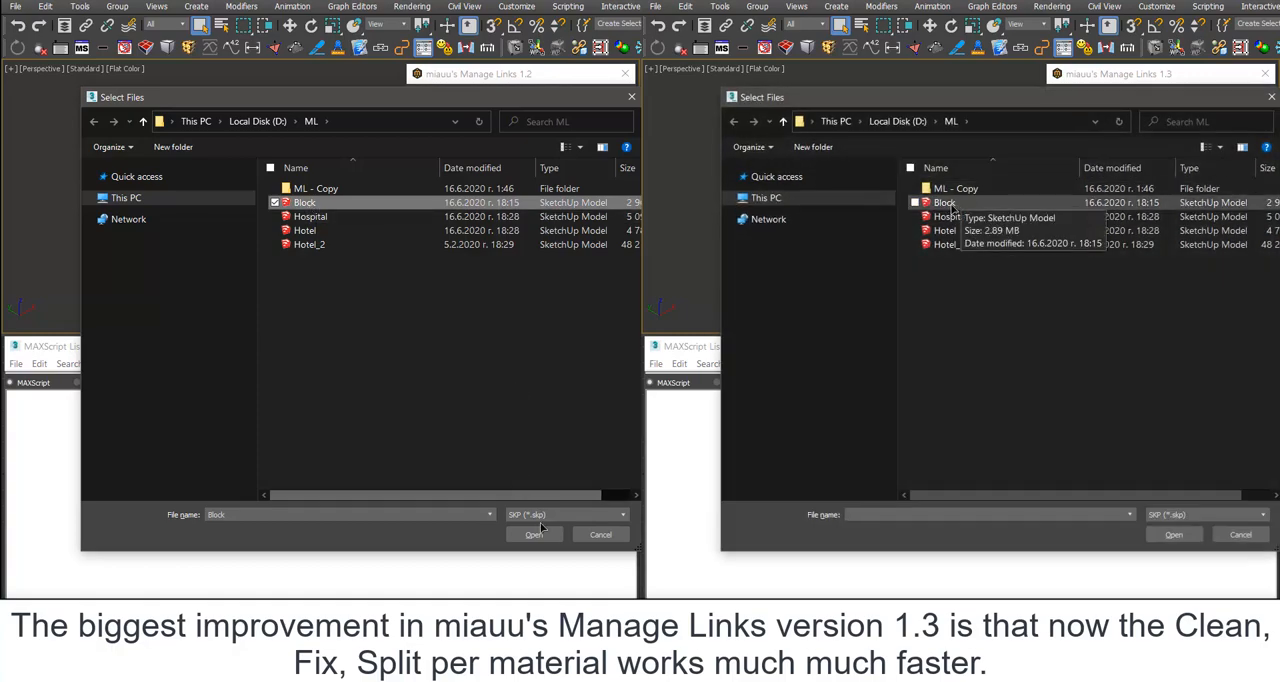
{"action": "left_click", "coordinate": [534, 534]}
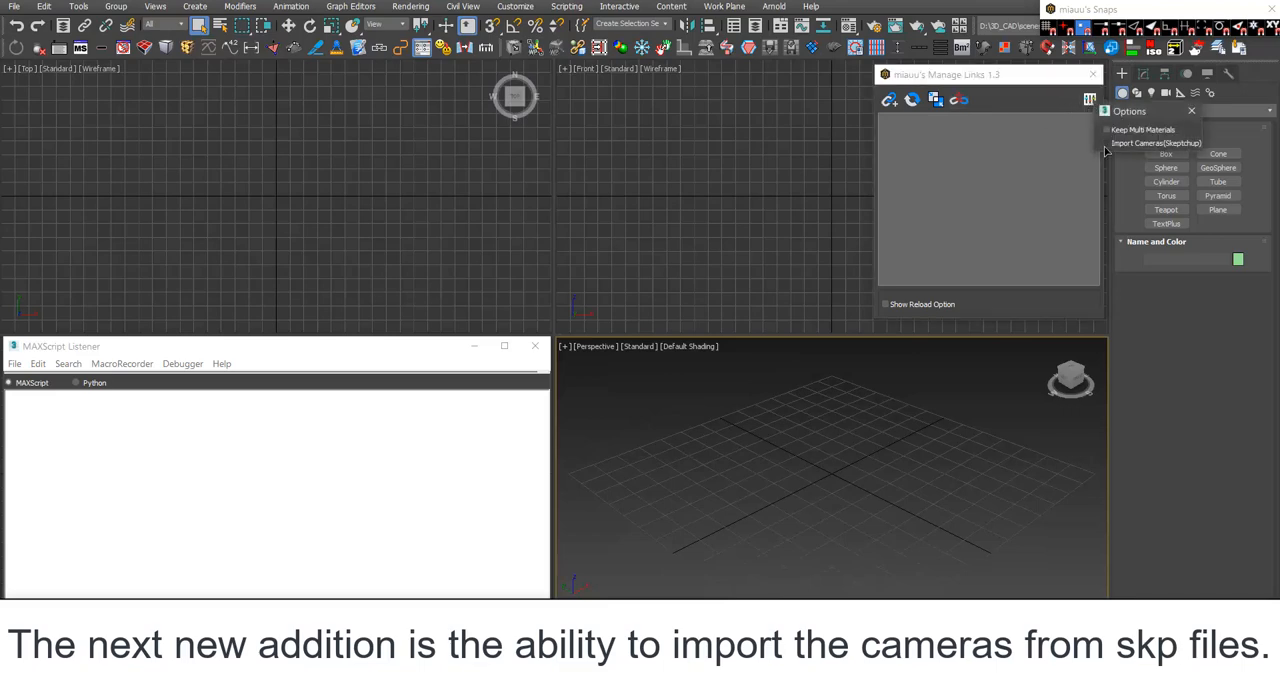
{"action": "left_click", "coordinate": [1108, 144]}
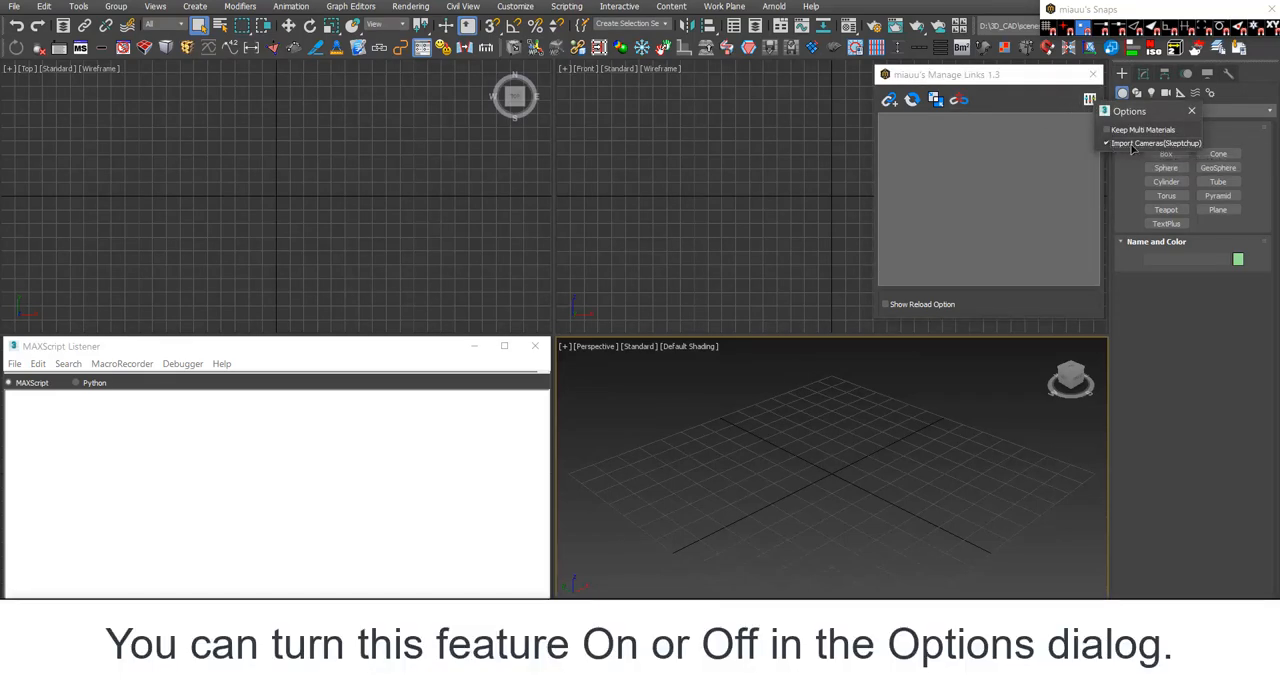
{"action": "left_click", "coordinate": [888, 100]}
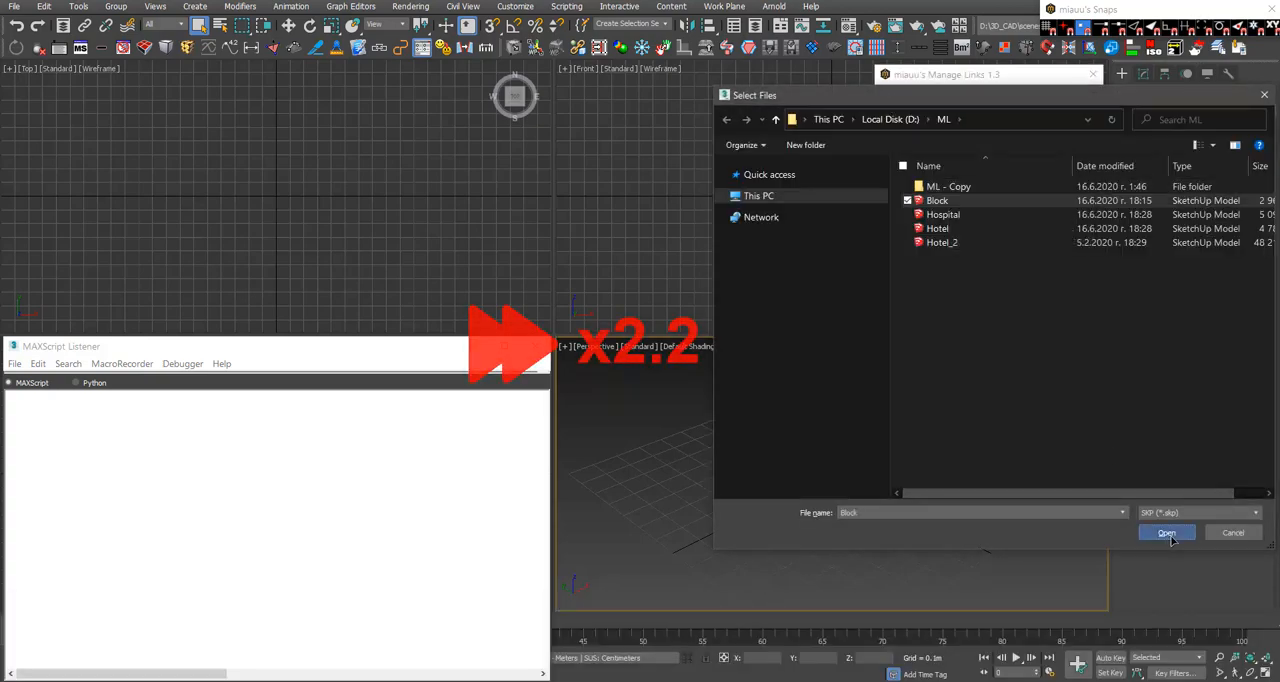
Import the linked Block.skp with its cameras and reach the viewport's Cameras view choices
{"action": "left_click", "coordinate": [1166, 532]}
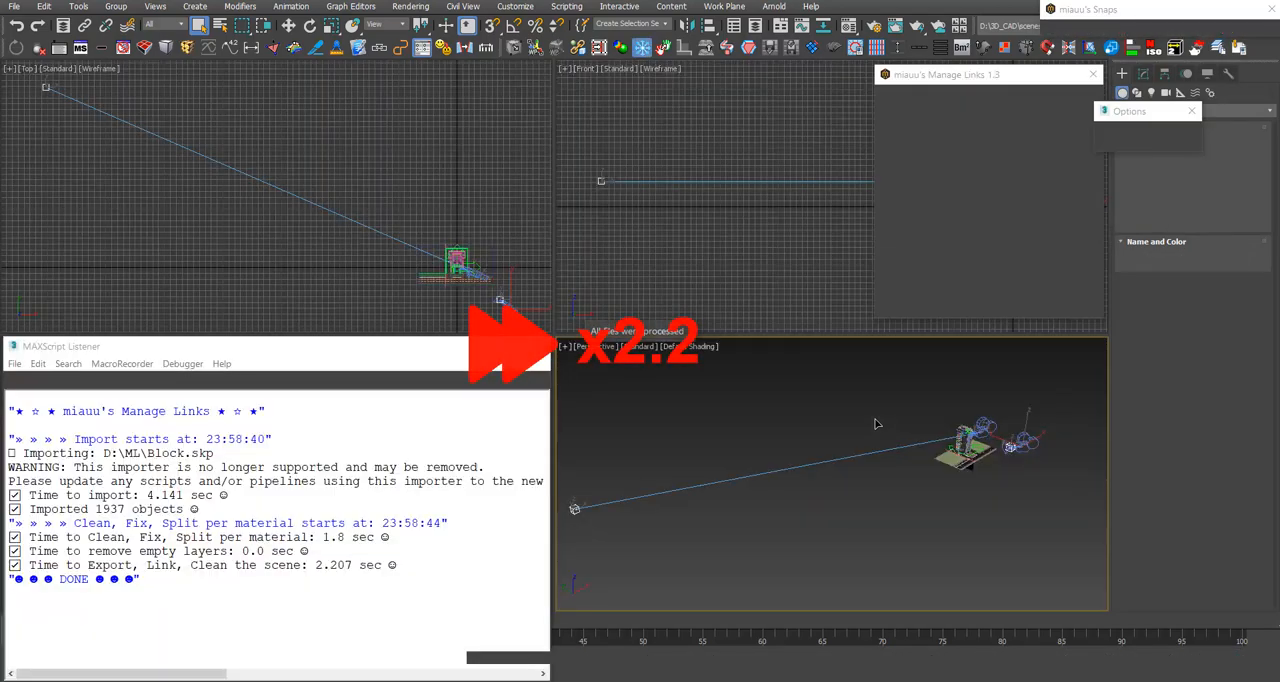
{"action": "left_click", "coordinate": [596, 68]}
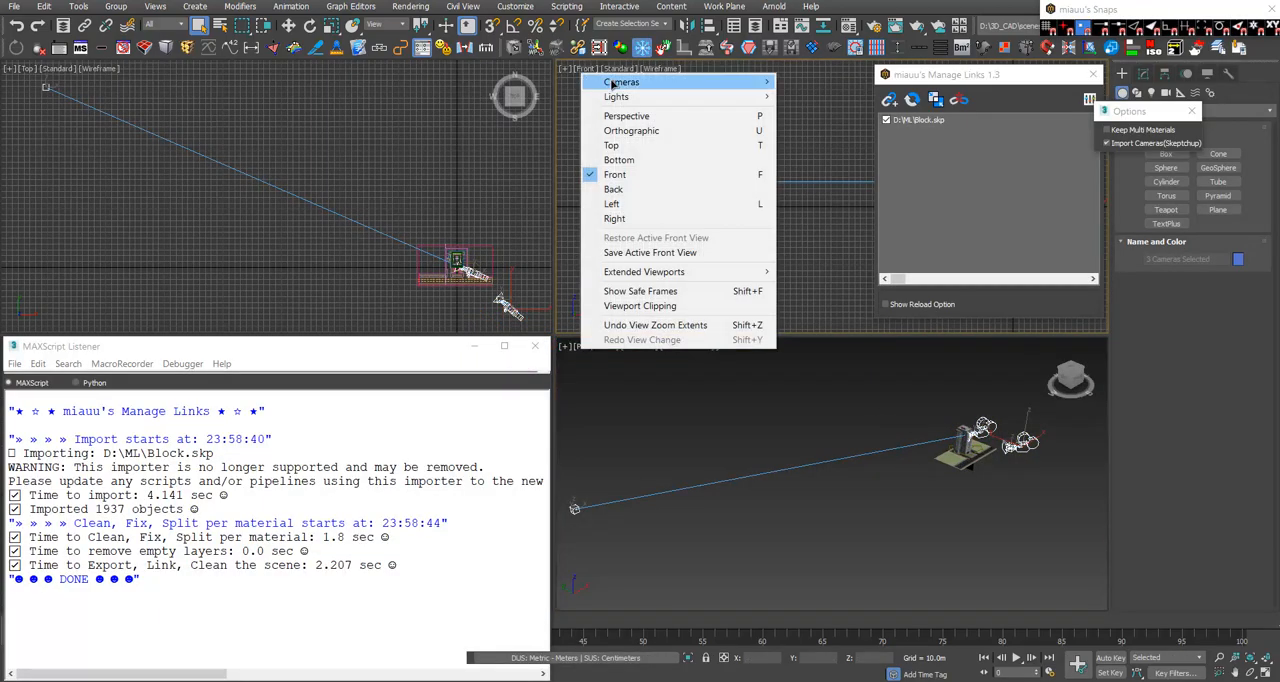